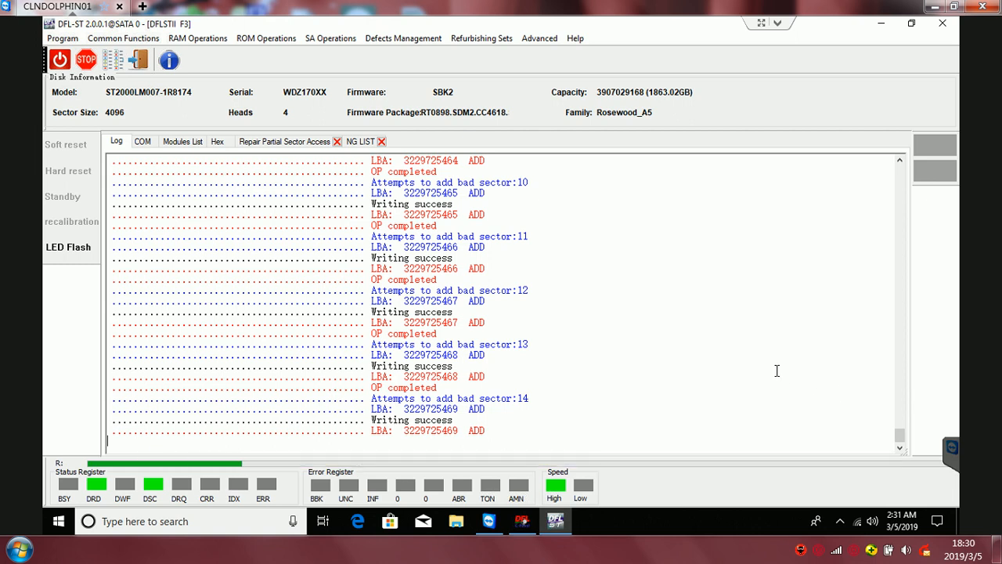
mouse_move(899, 386)
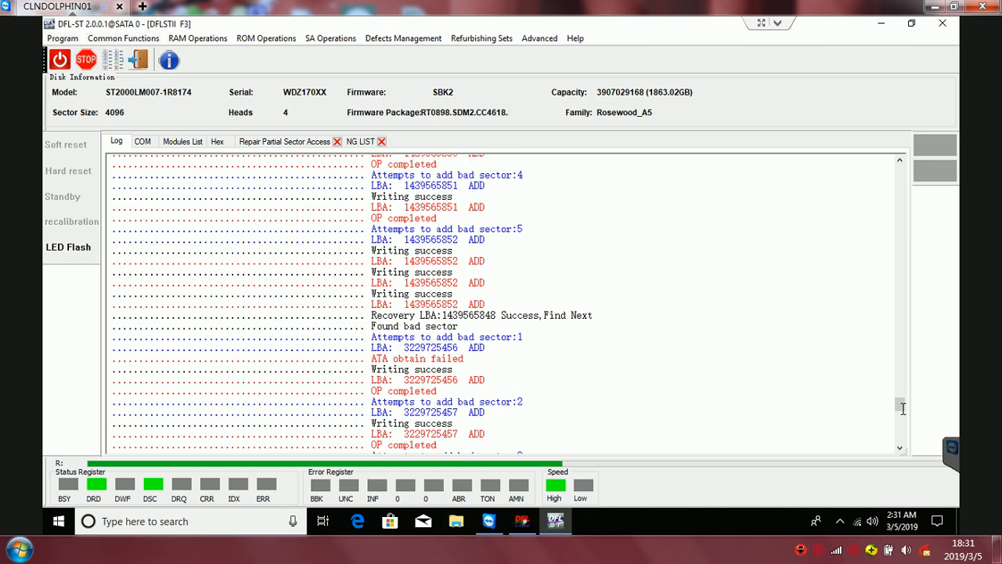
click(182, 141)
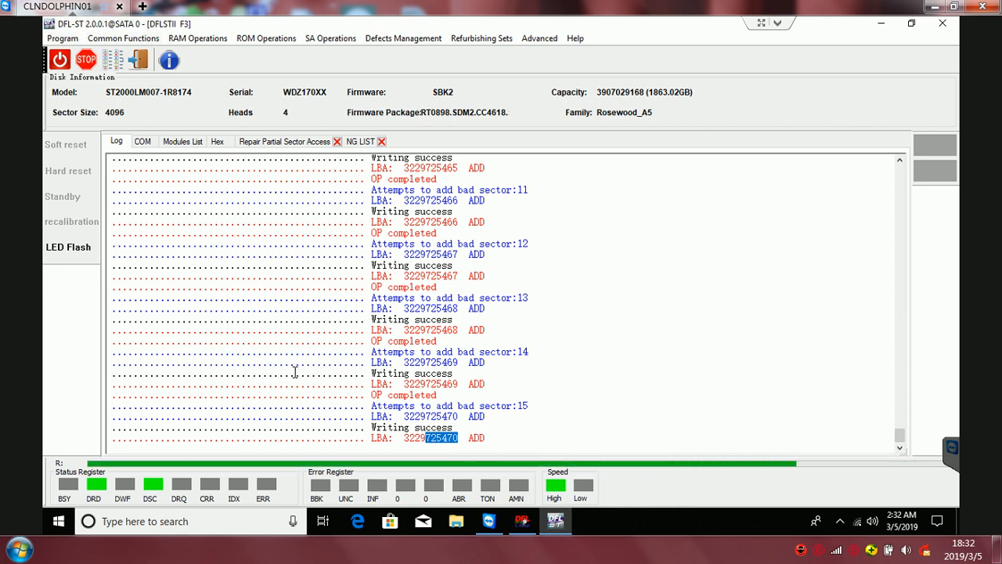
click(59, 522)
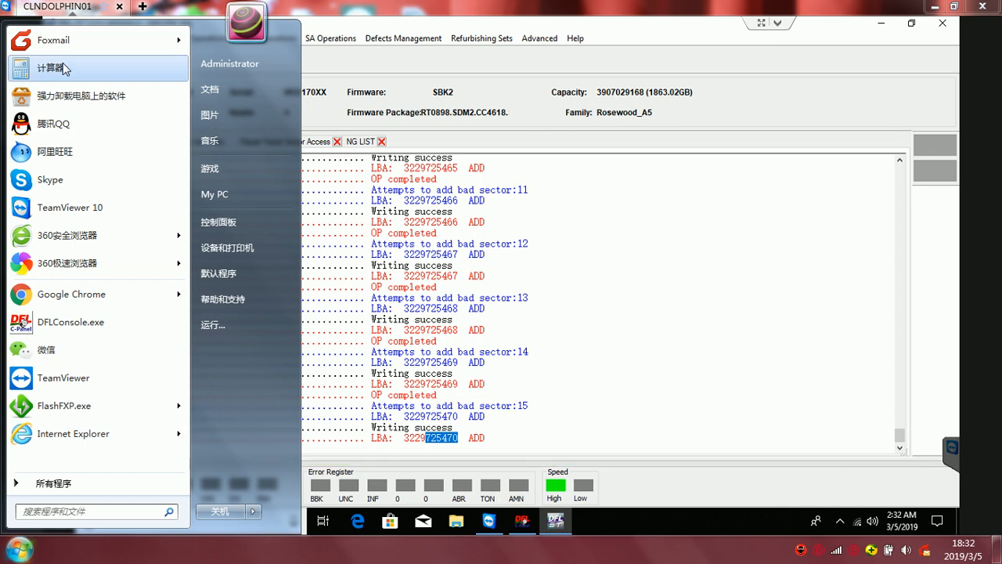
click(55, 71)
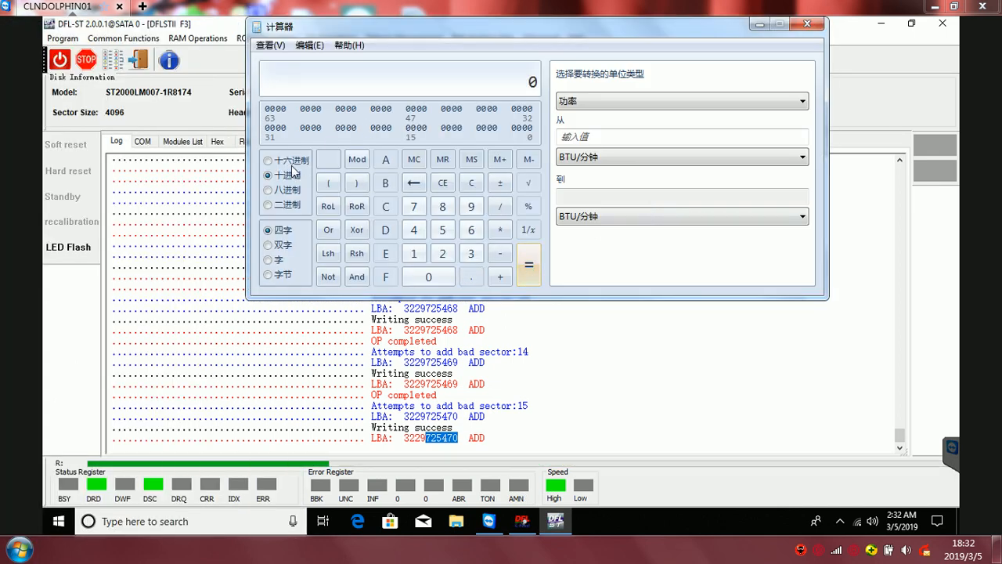
click(269, 41)
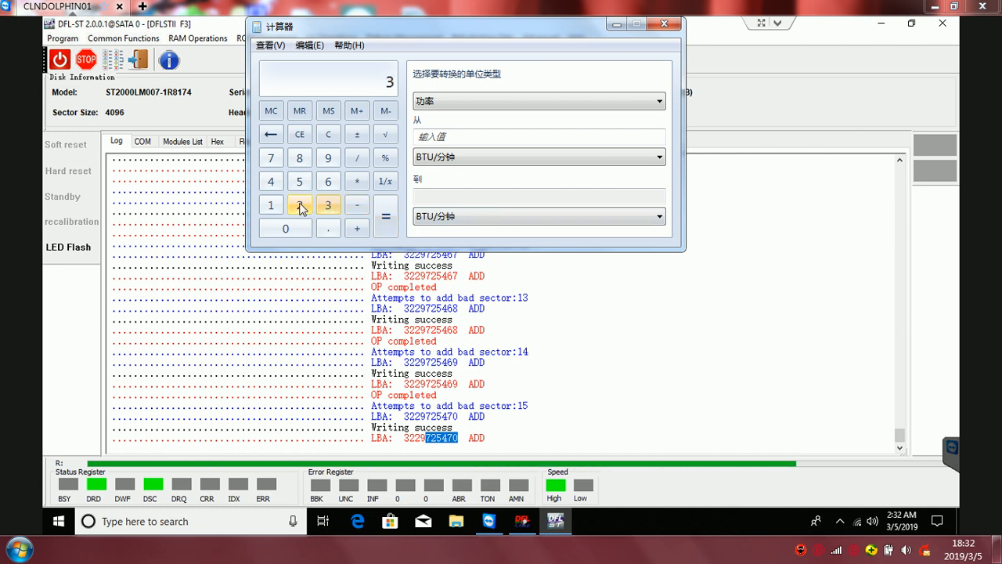
click(329, 157)
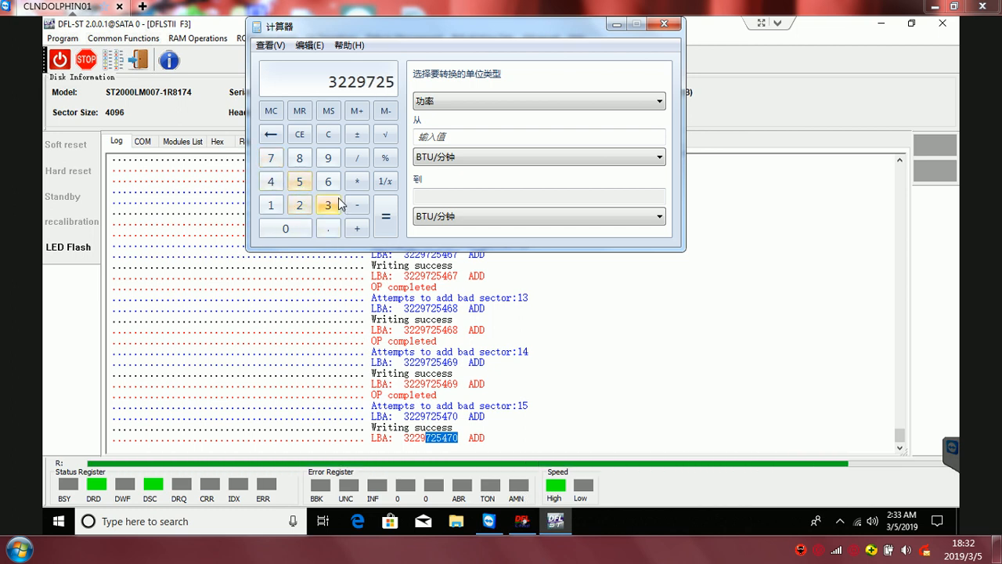
click(271, 182)
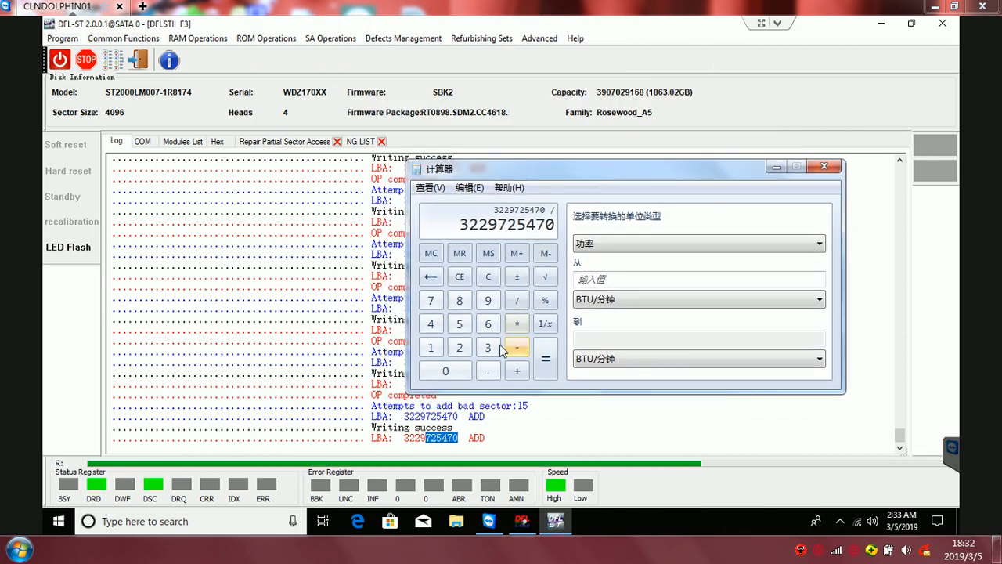
click(445, 370)
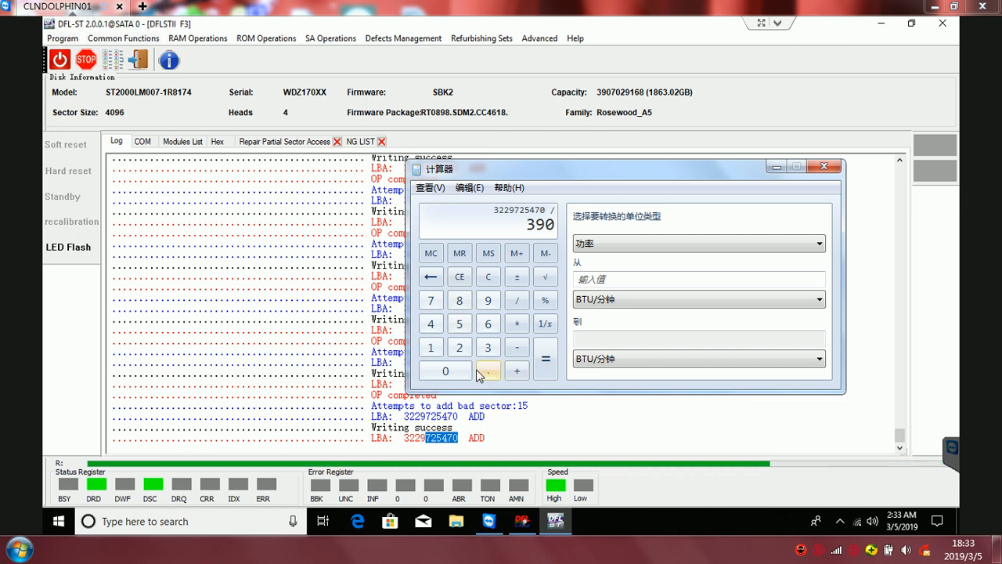
click(431, 301)
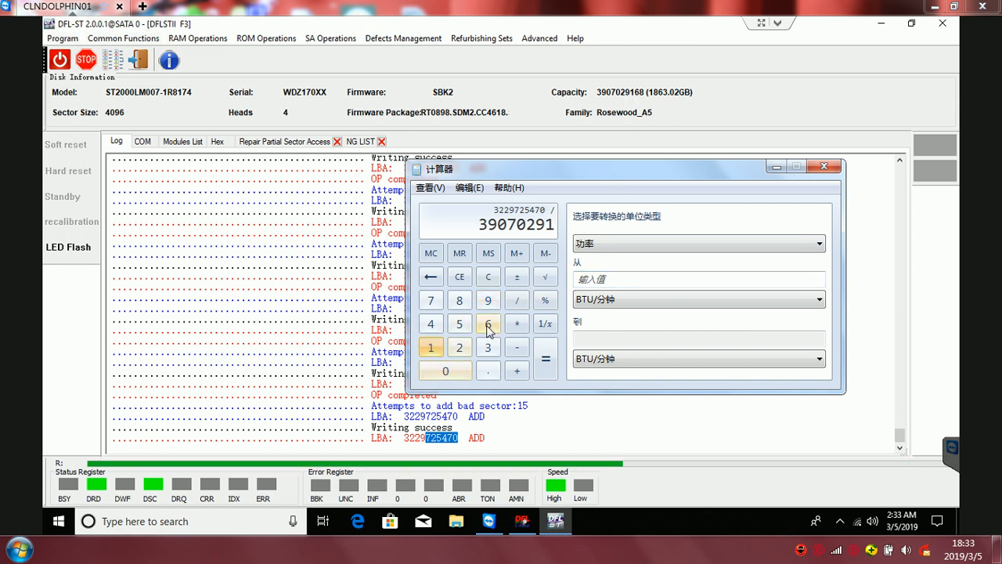
click(545, 357)
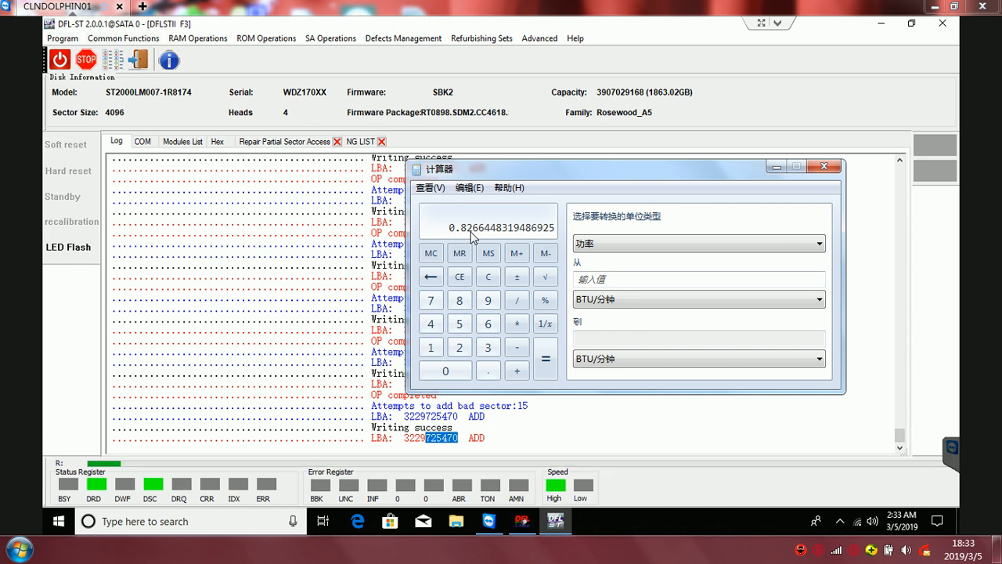
click(824, 166)
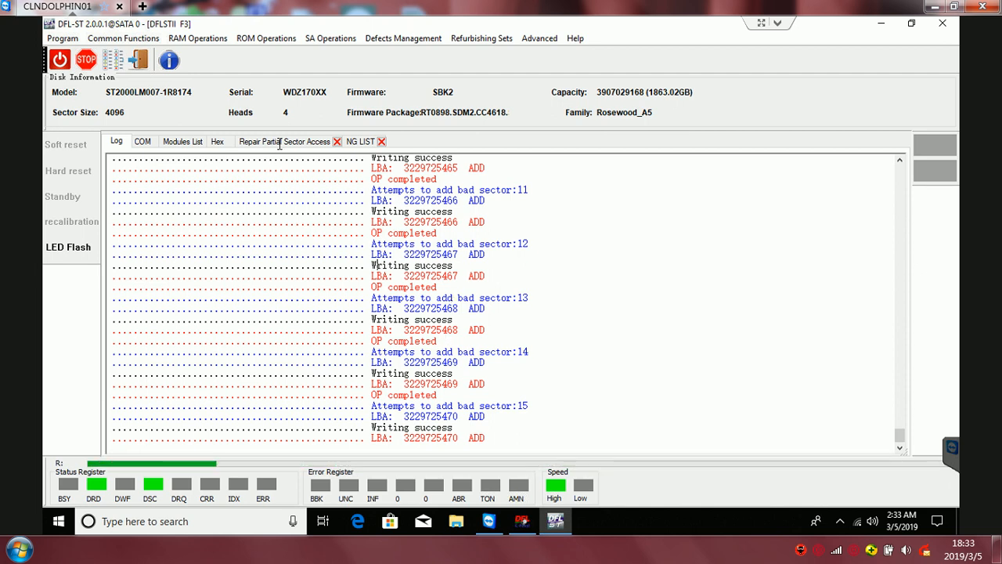
click(281, 141)
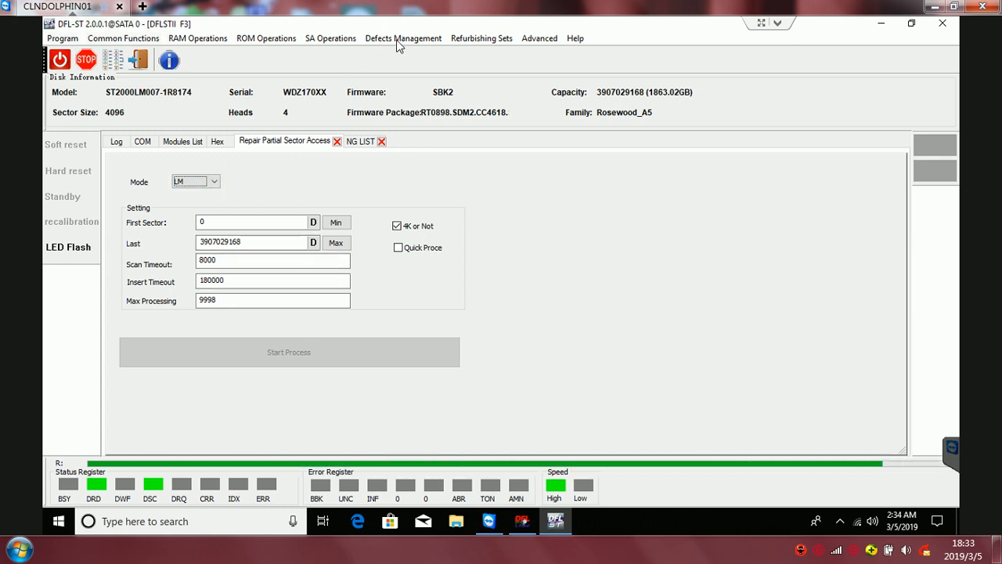
click(404, 38)
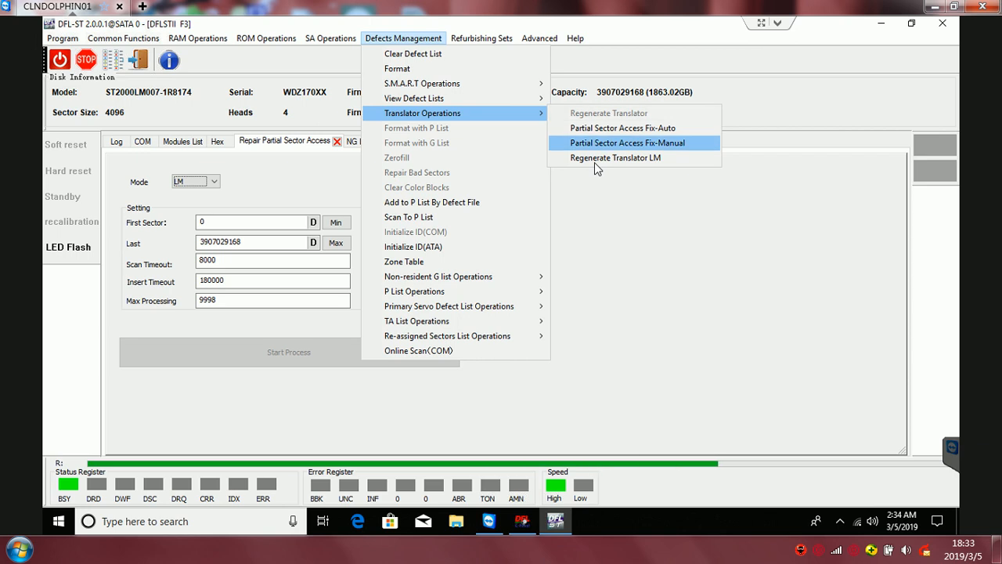
mouse_move(597, 164)
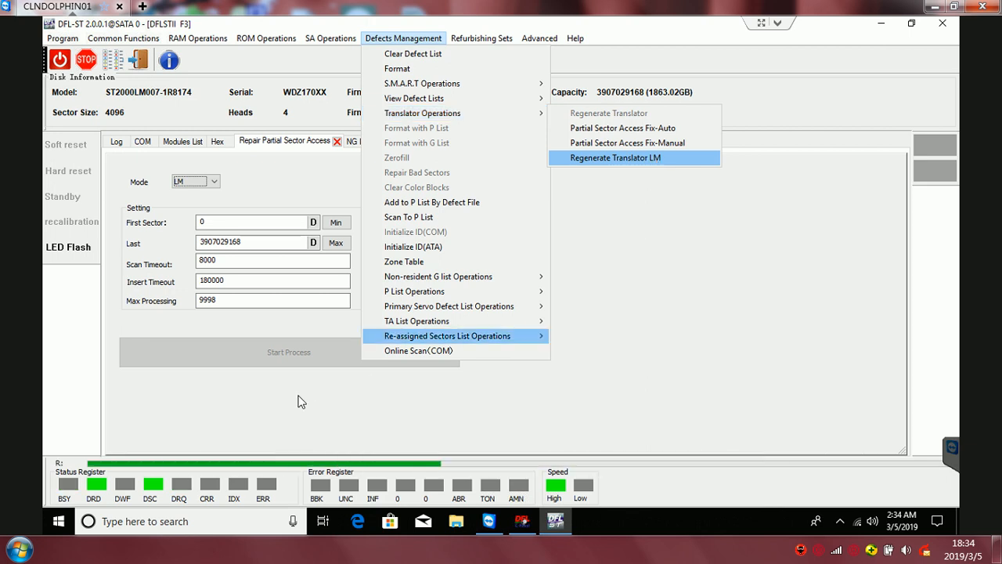
click(614, 157)
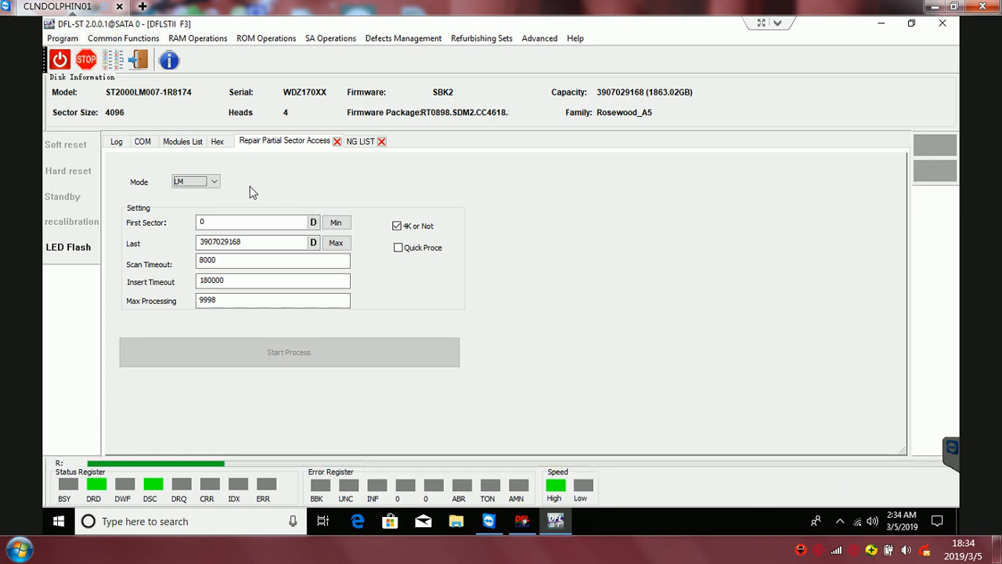
Keep LM as the repair mode for the partial sector access repair.
click(213, 181)
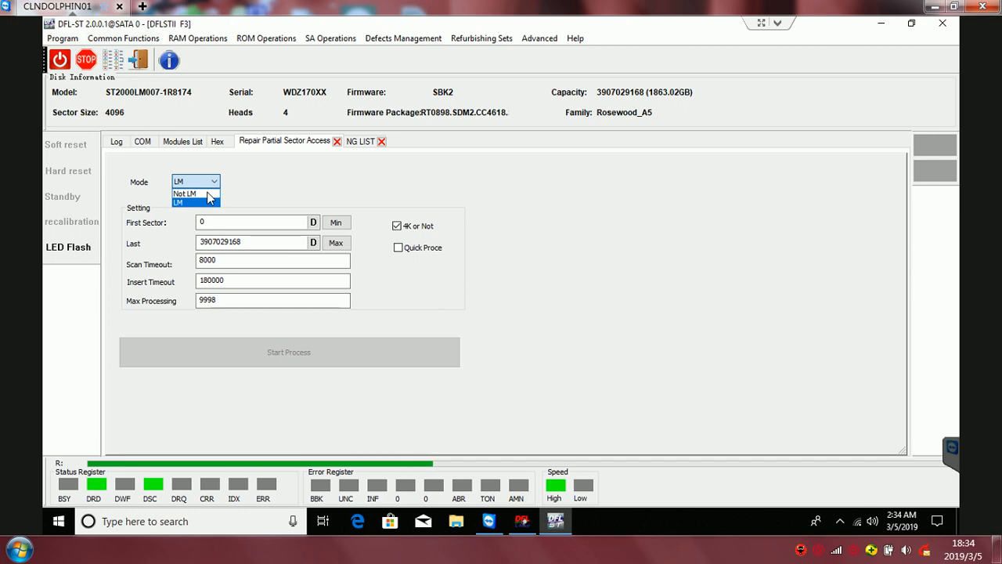
click(188, 201)
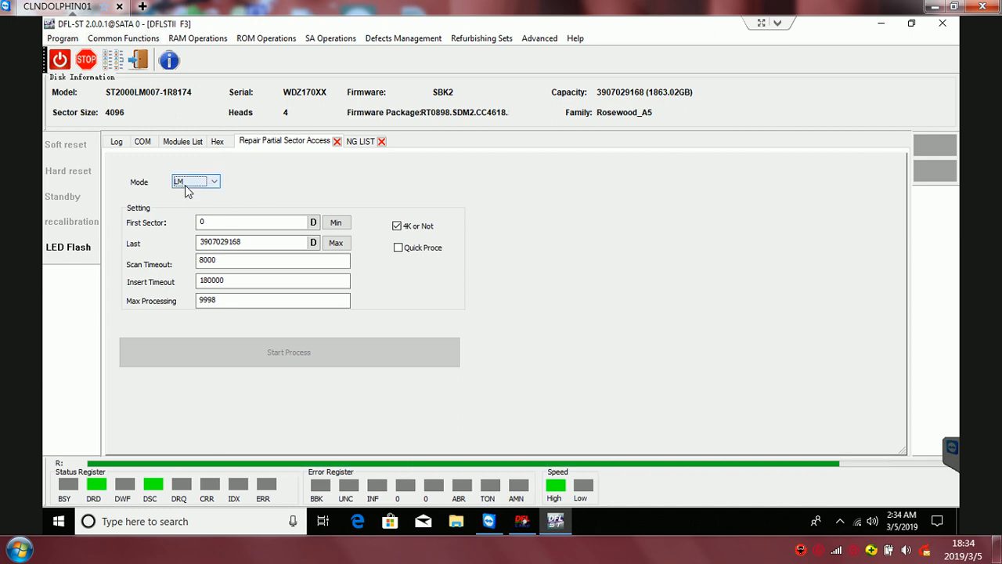
click(213, 182)
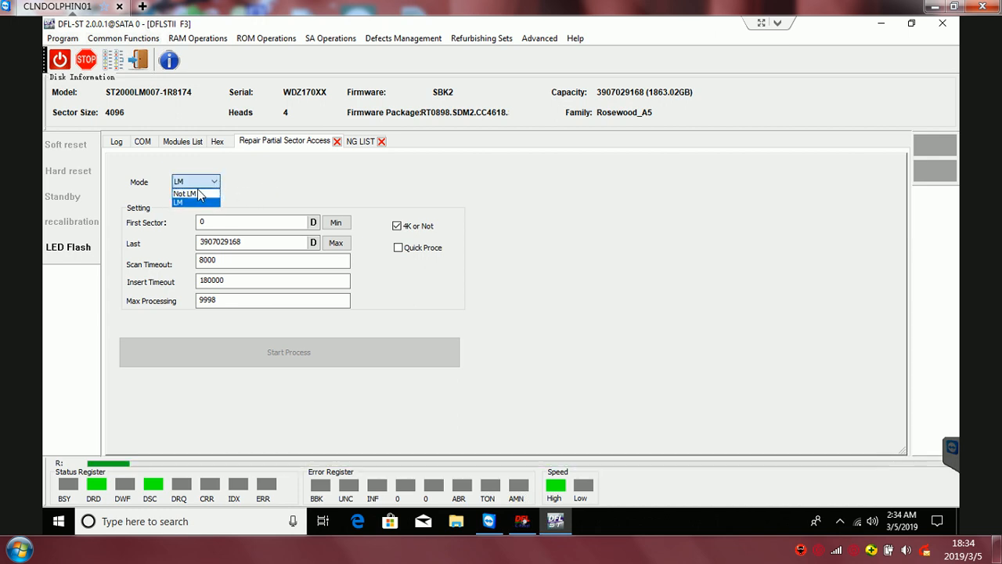
click(188, 202)
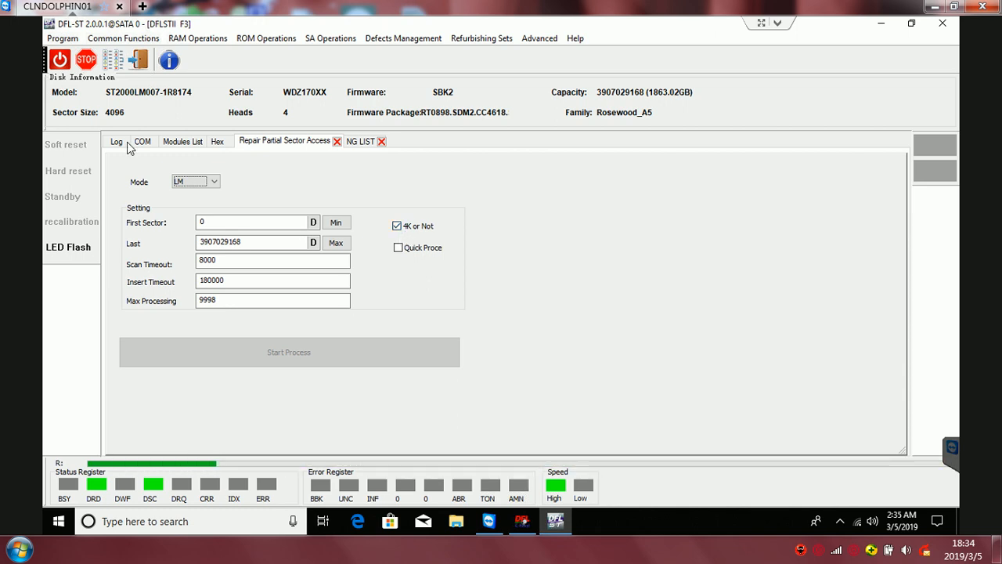
mouse_move(108, 122)
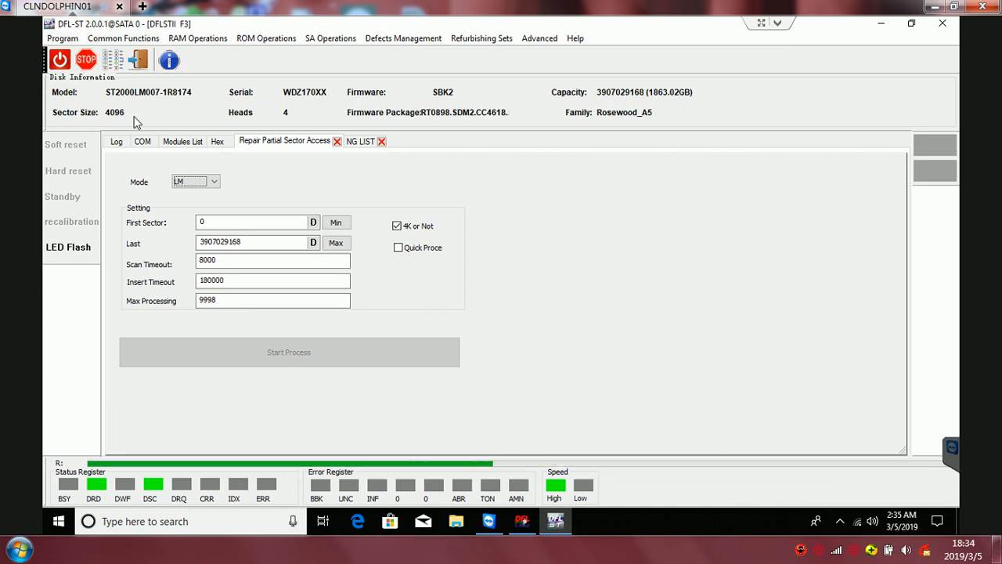
mouse_move(432, 204)
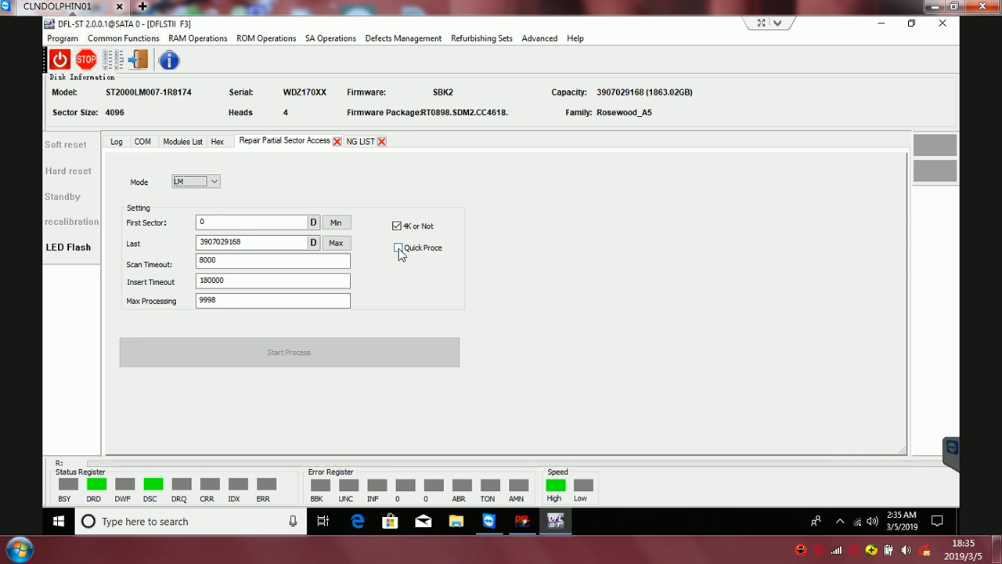
Turn Quick Process off and show the NG list with six bad-sector ranges.
click(397, 247)
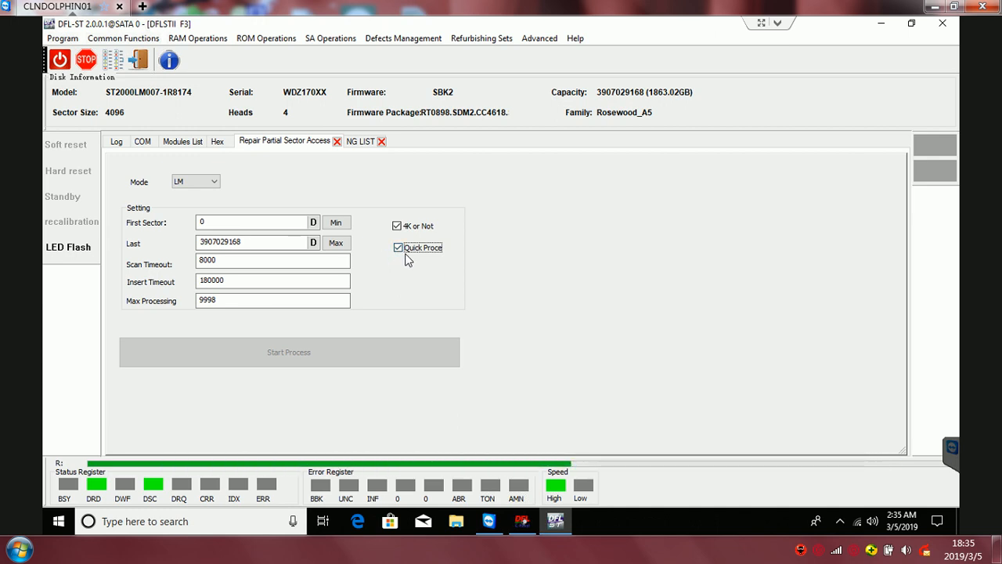
click(398, 247)
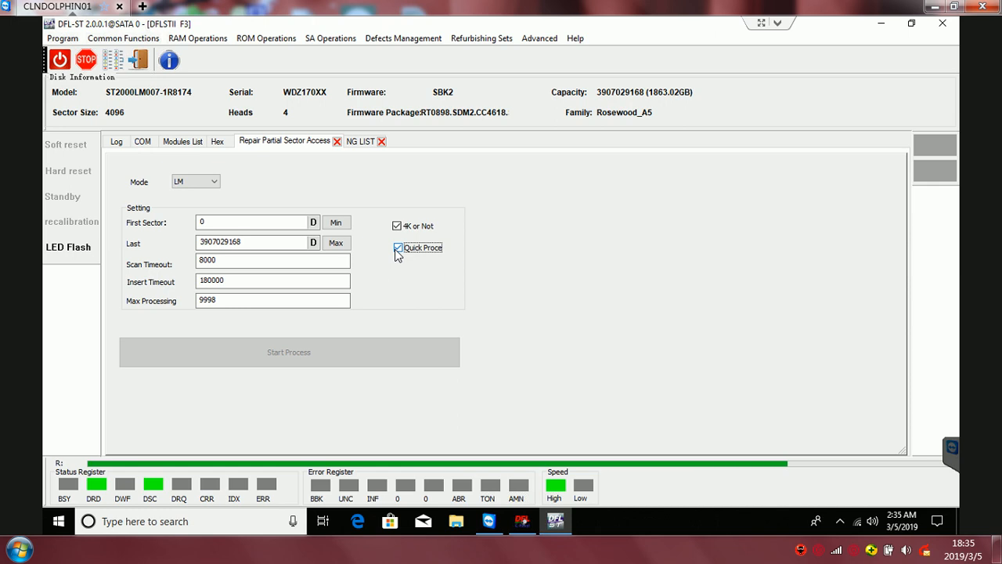
click(398, 248)
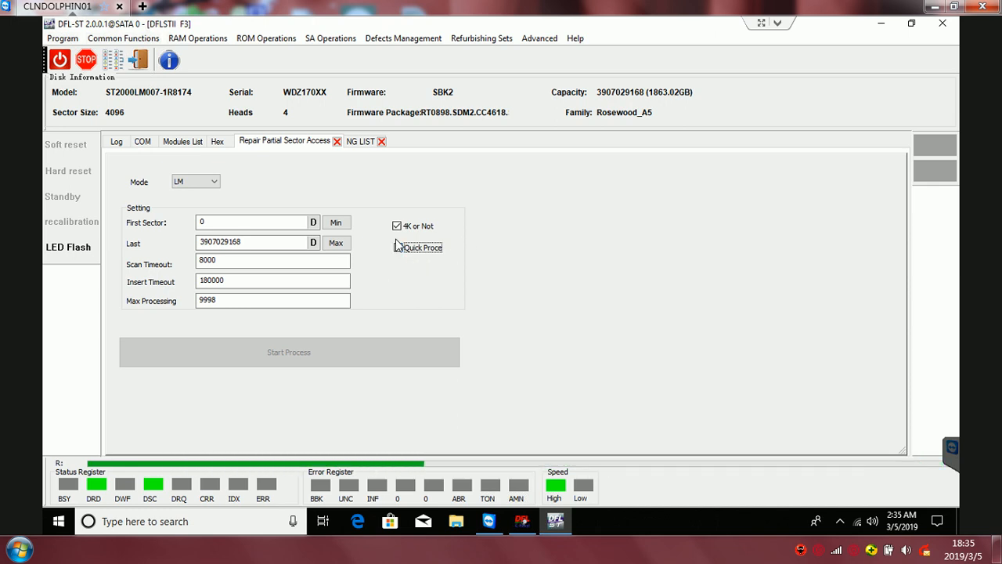
click(357, 141)
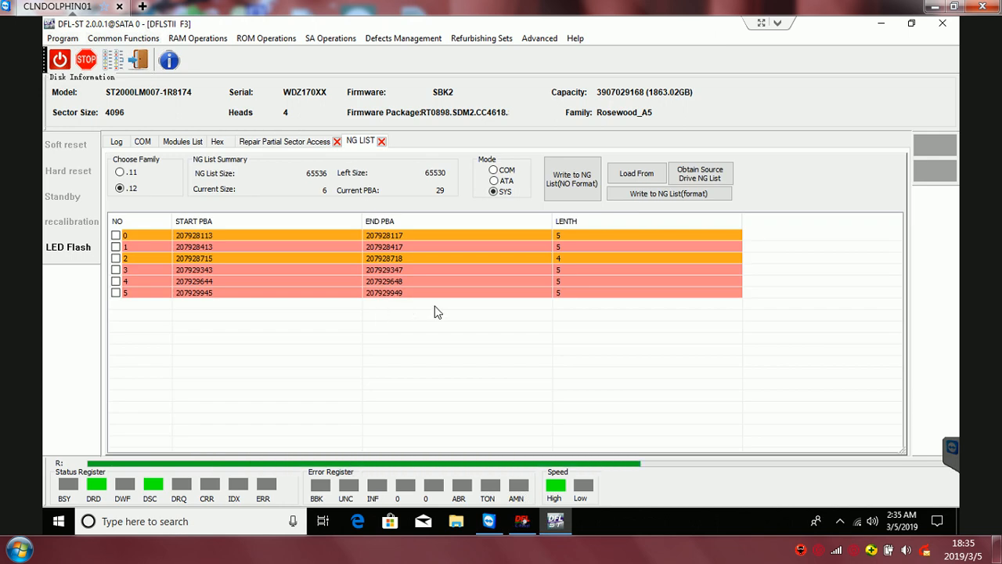
click(182, 141)
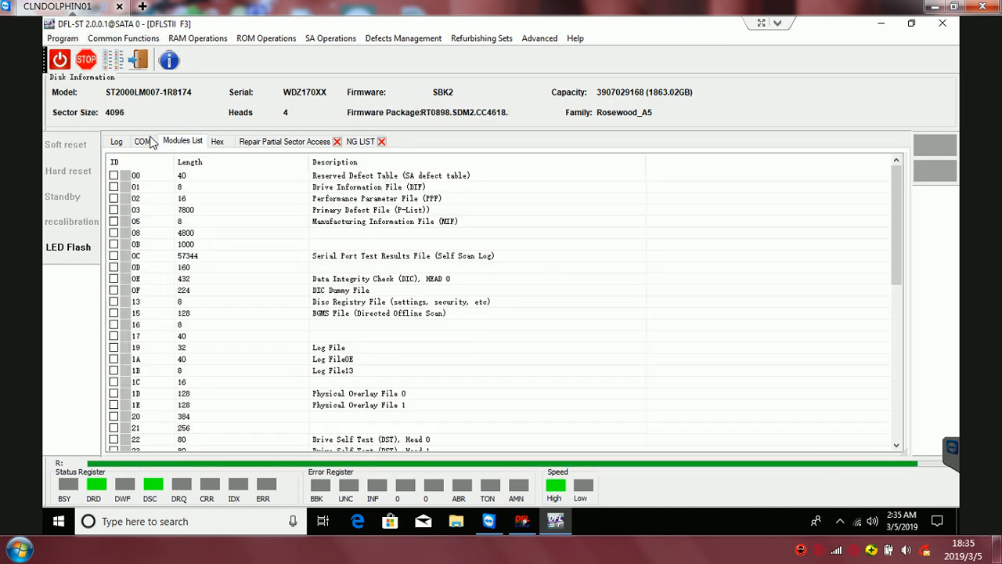
click(141, 141)
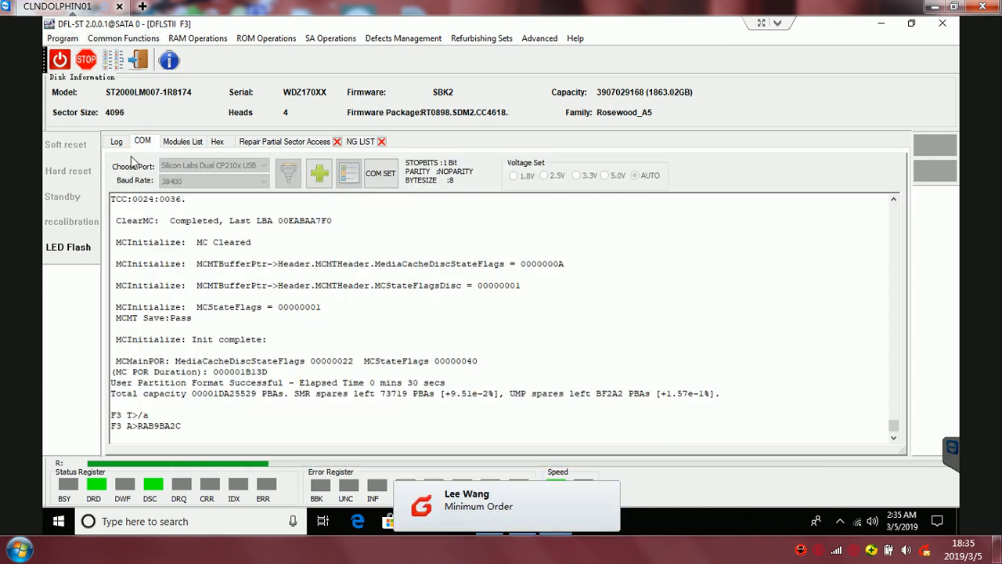
click(116, 141)
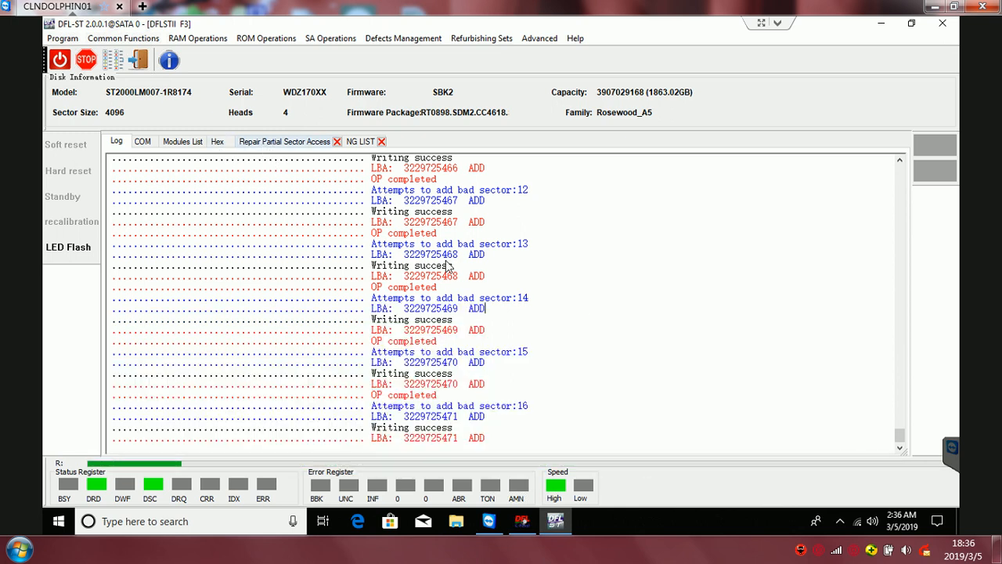
Check the repair settings, then show the serial terminal output reporting user partition format successful.
click(285, 141)
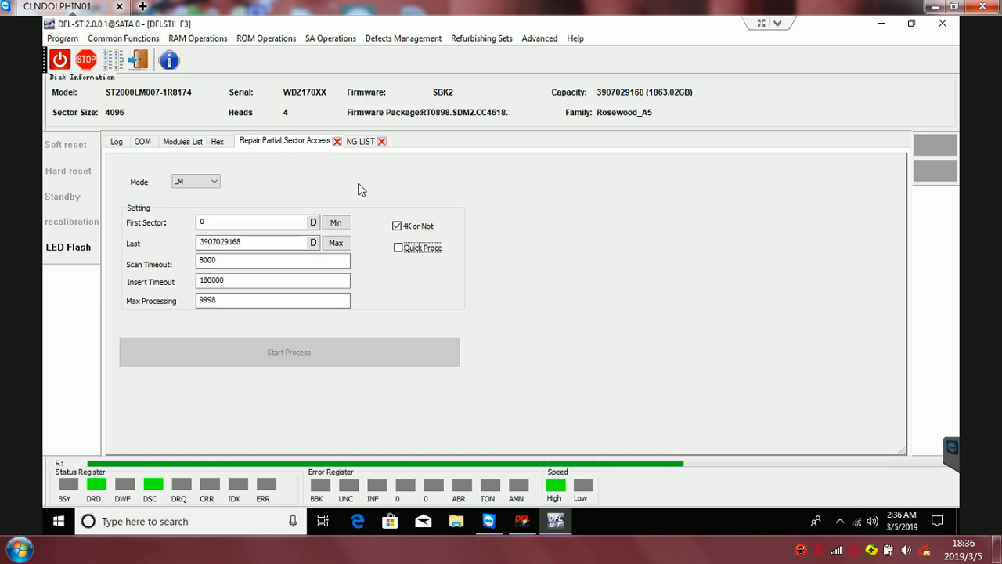
mouse_move(279, 155)
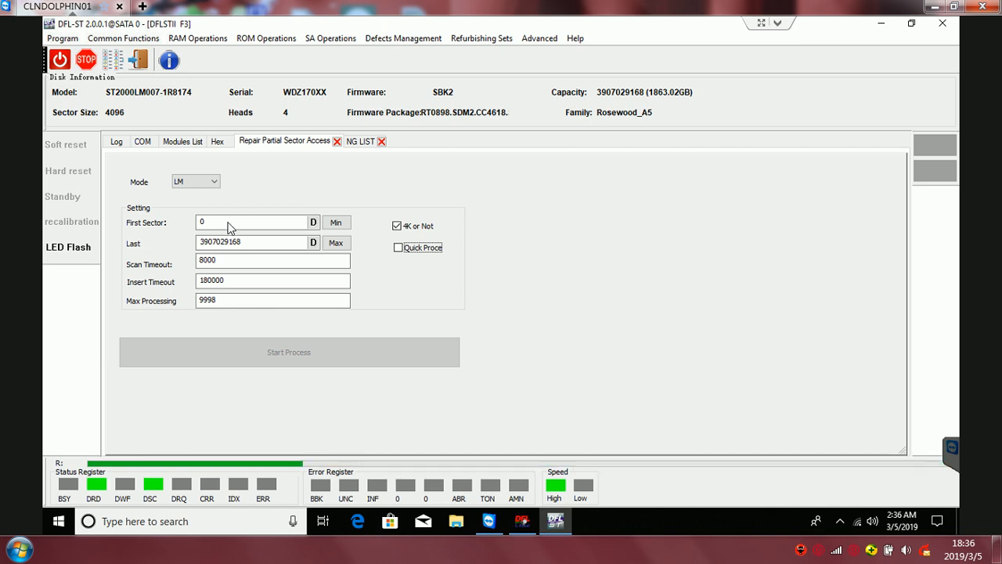
mouse_move(238, 181)
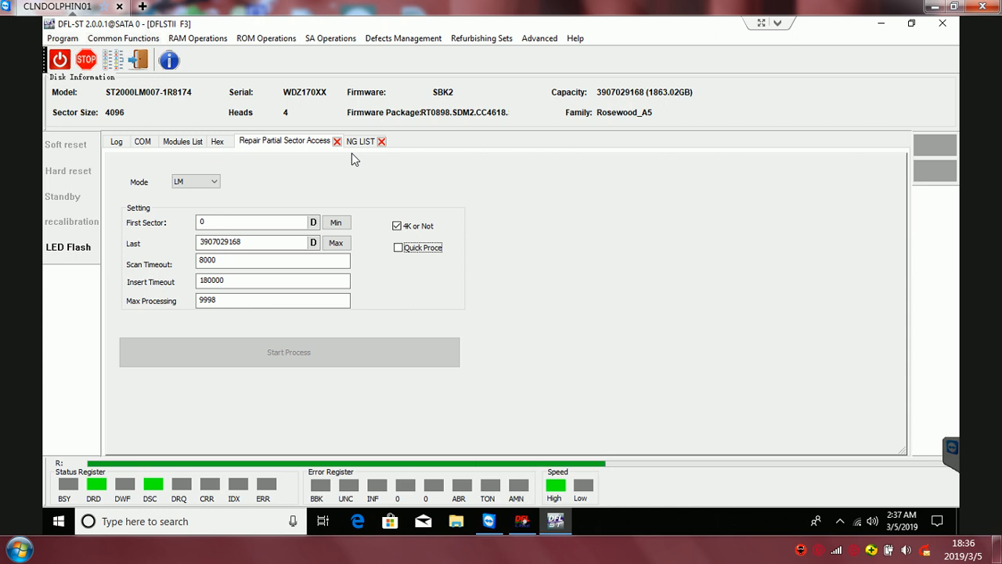
click(143, 141)
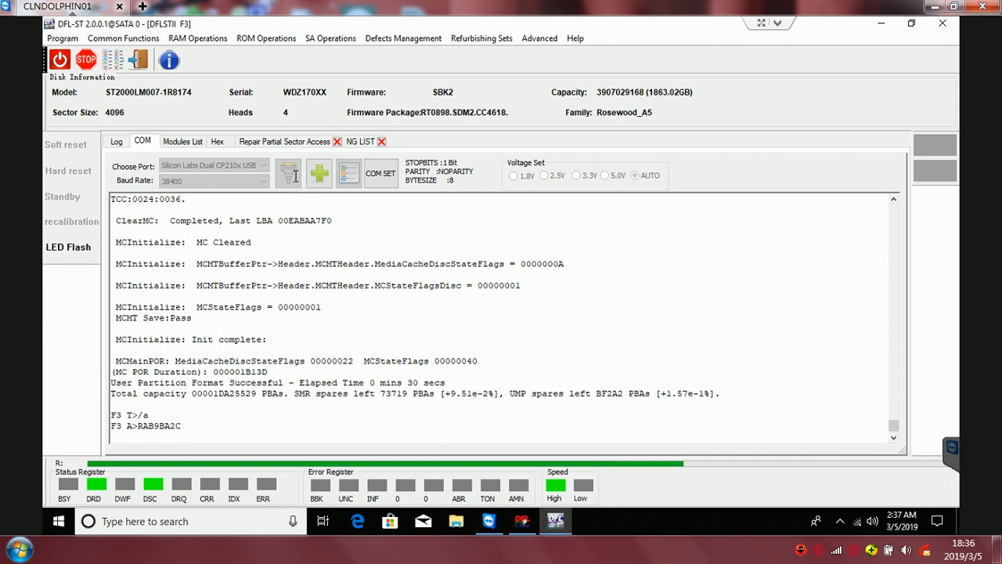
Alternate between repair settings and terminal output showing ESLIP mode, ending on the log at bad sector 17.
click(285, 141)
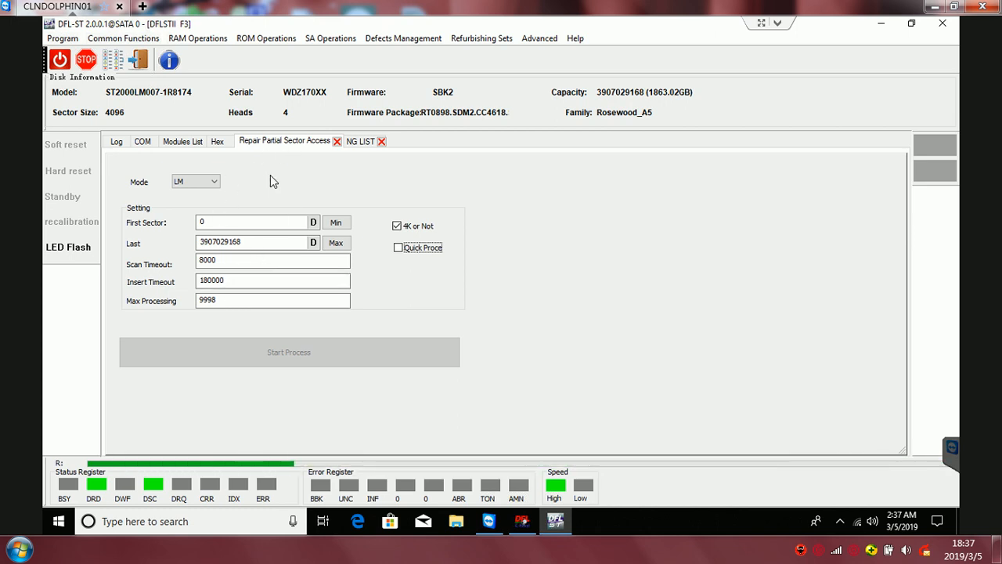
mouse_move(290, 182)
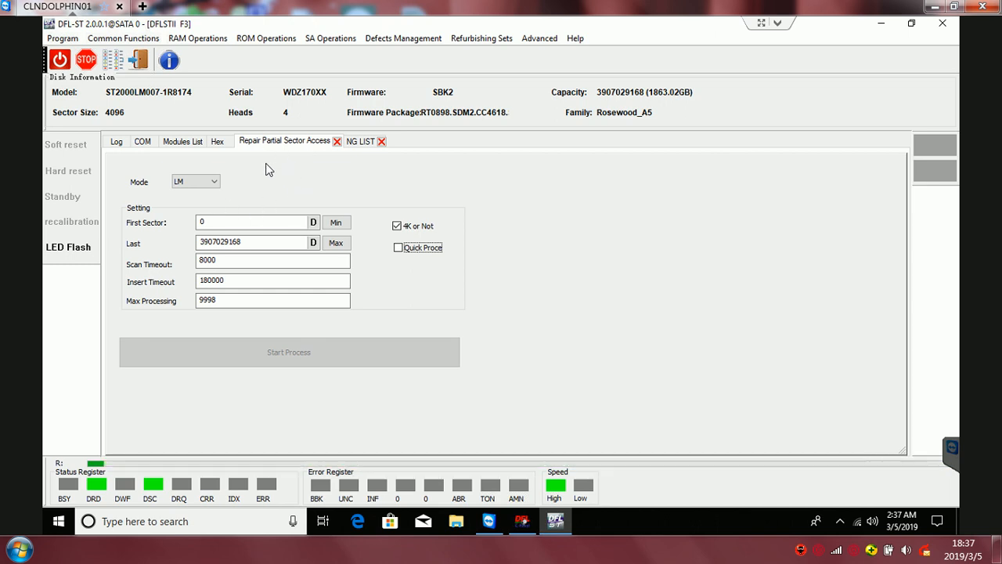
click(143, 141)
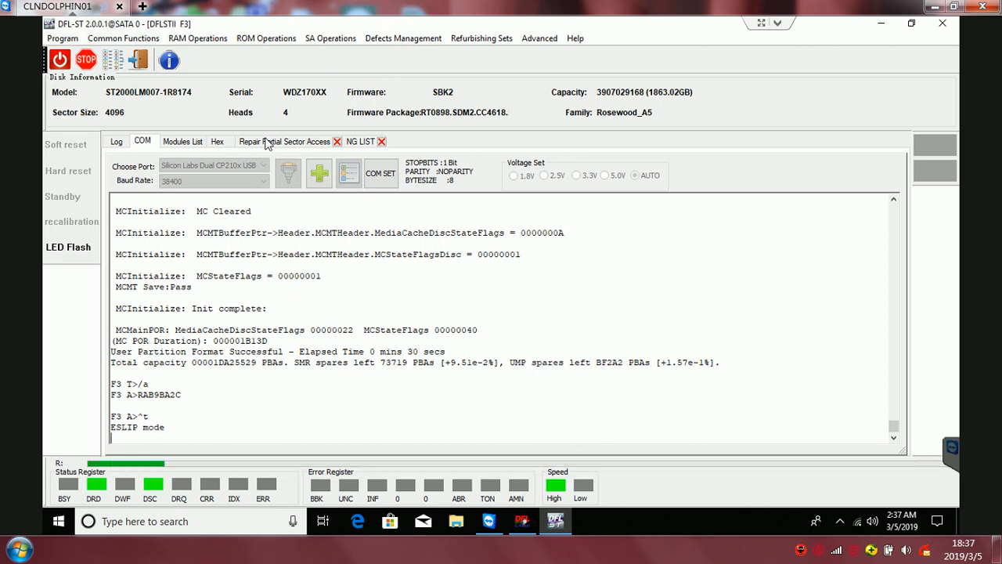
click(286, 141)
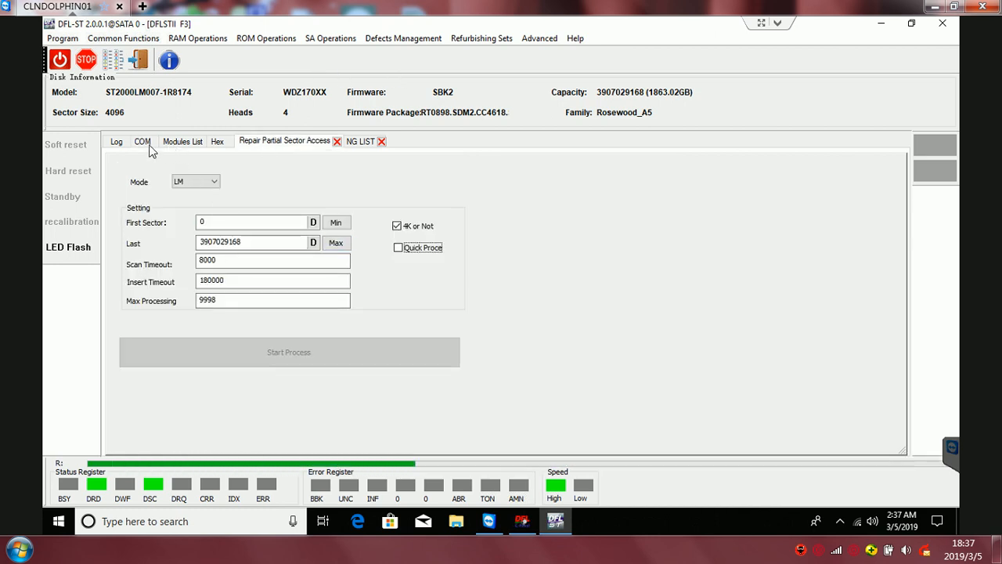
click(143, 141)
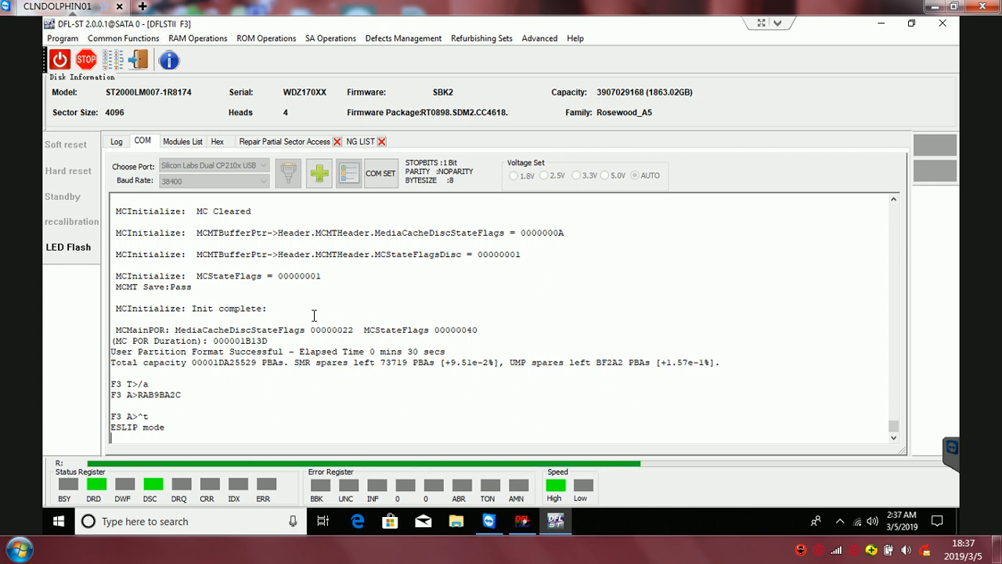
mouse_move(272, 146)
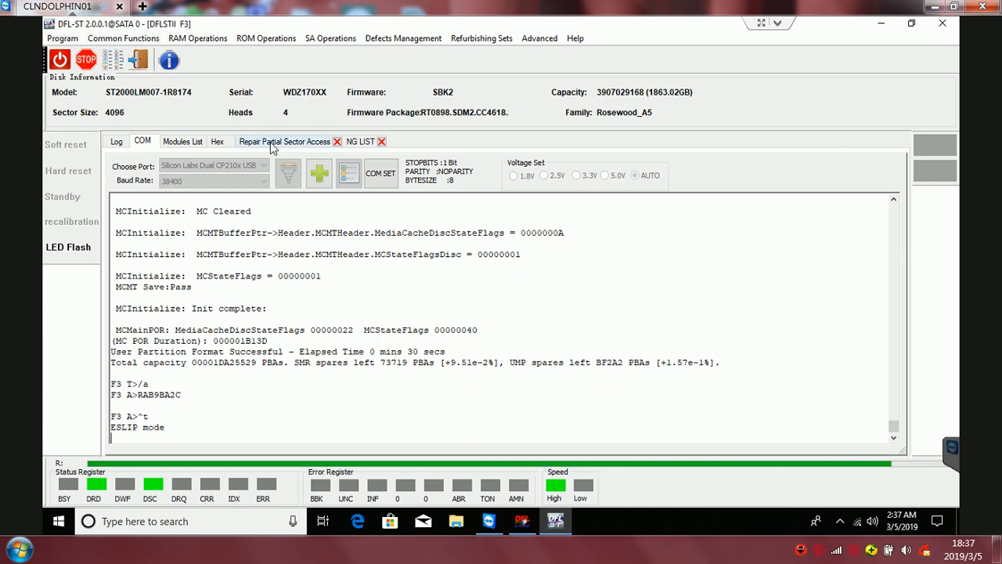
click(286, 141)
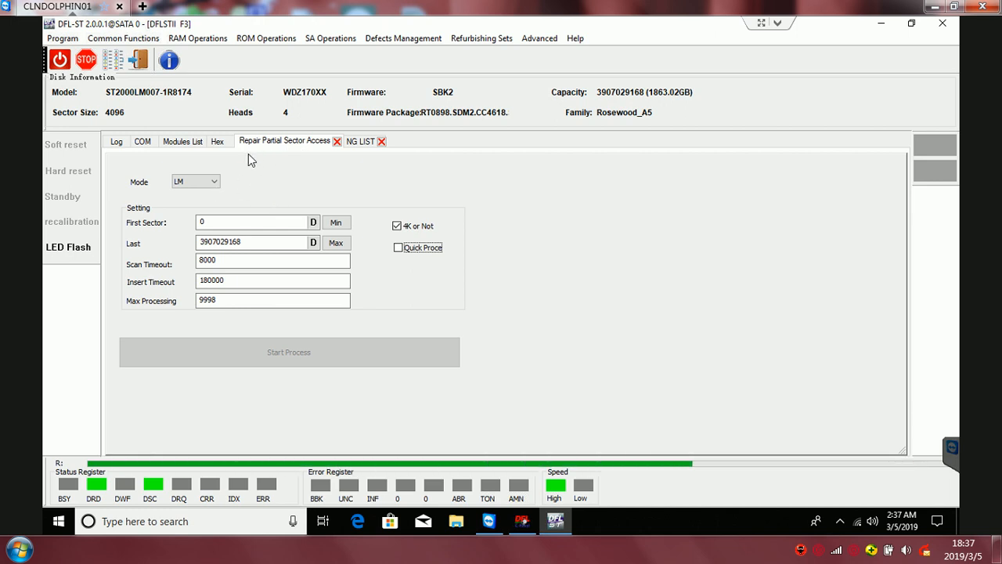
click(142, 141)
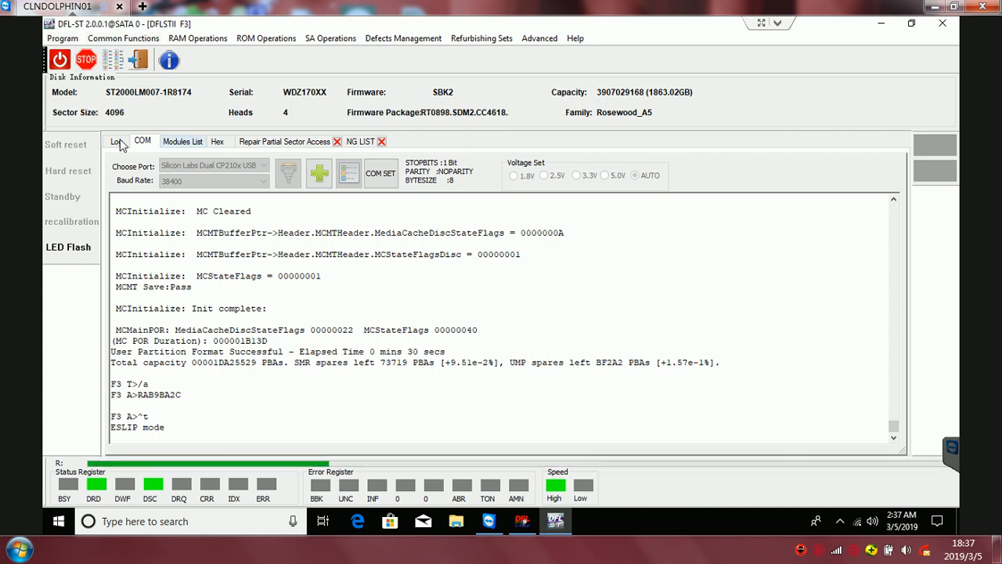
click(116, 141)
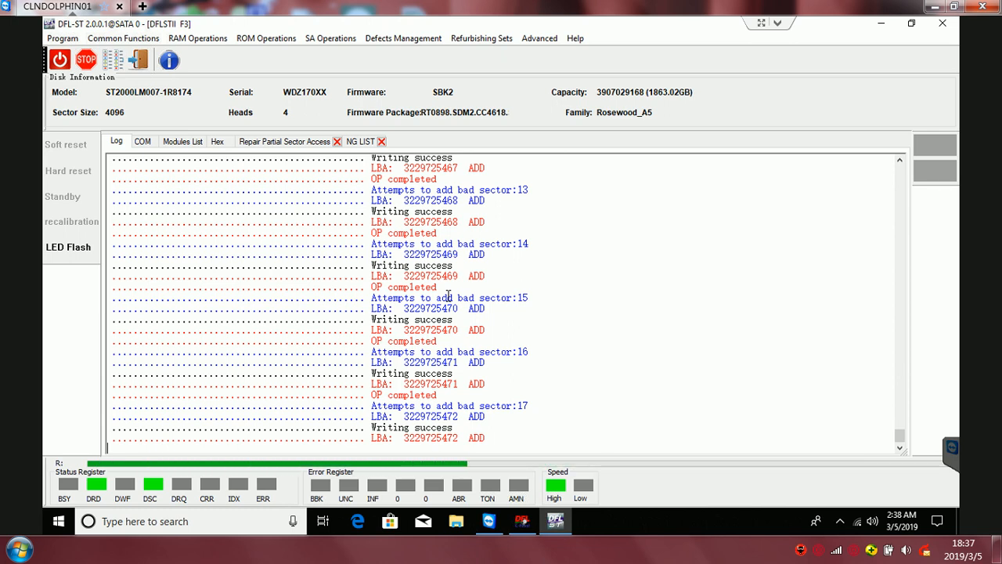
mouse_move(467, 320)
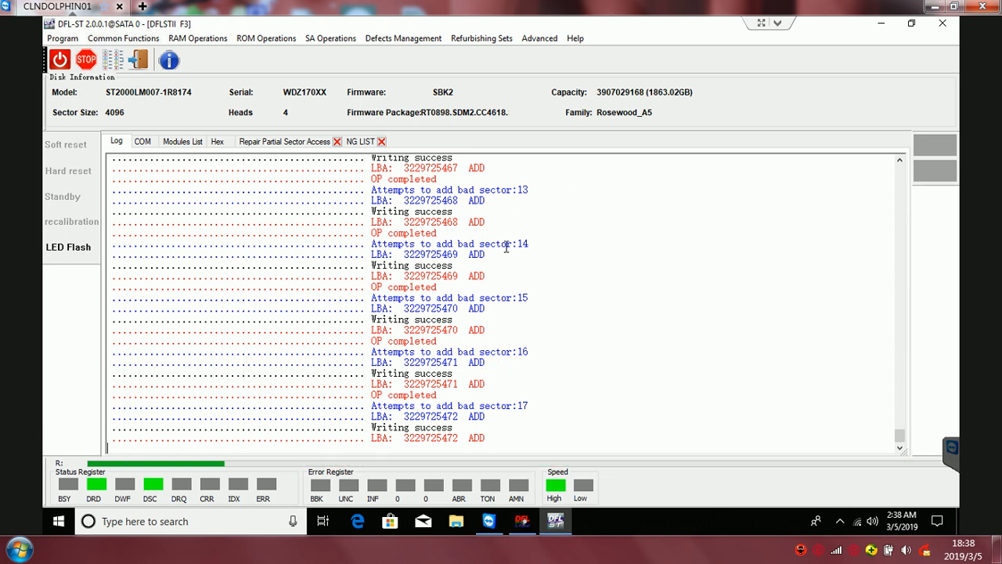
mouse_move(509, 373)
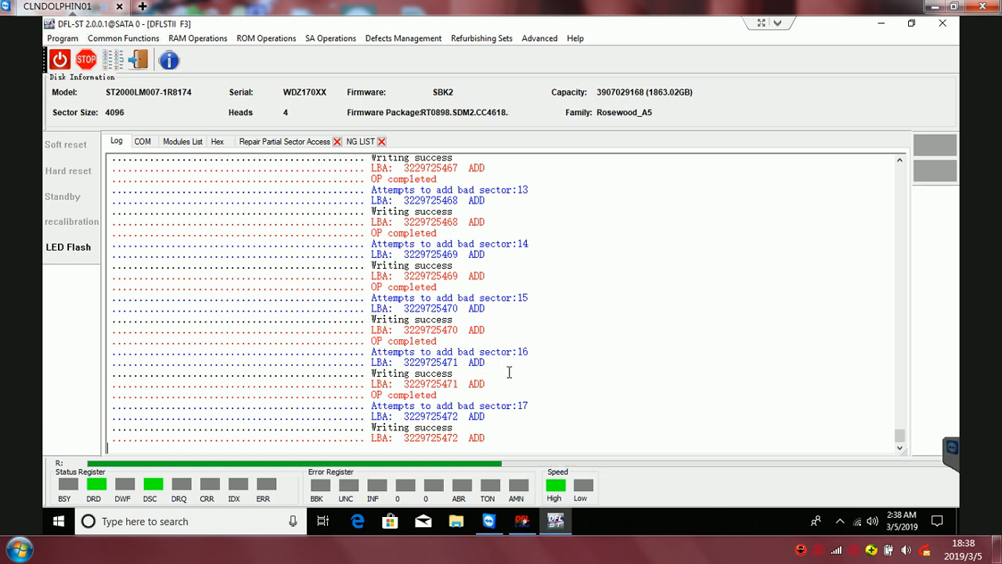